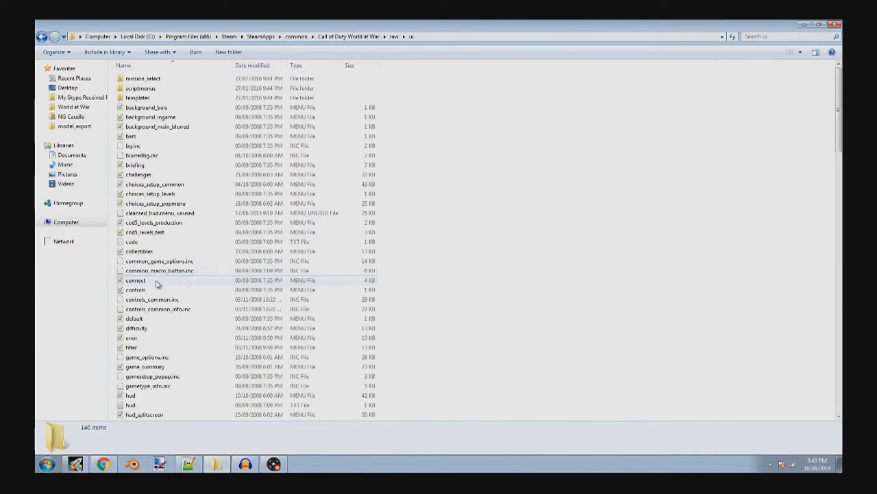
Open nazi_zombie_arena.menu from the mod's ui folder in Notepad++.
scroll("down", 3)
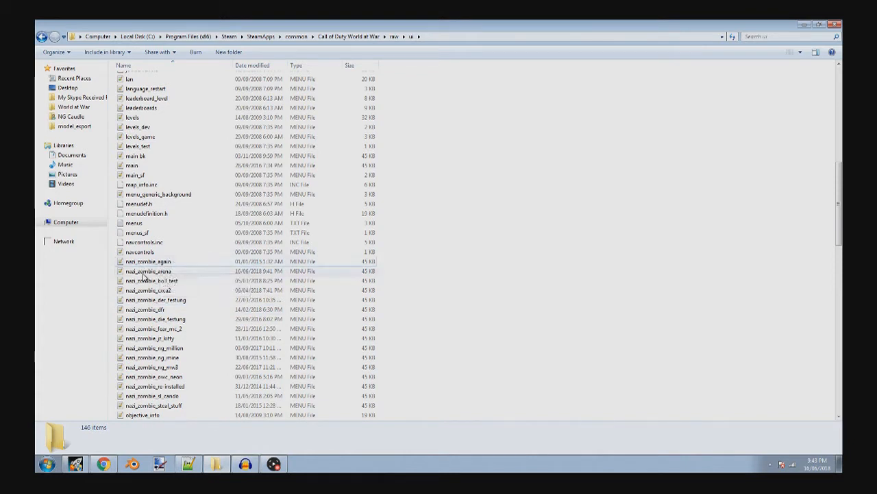
mouse_move(148, 272)
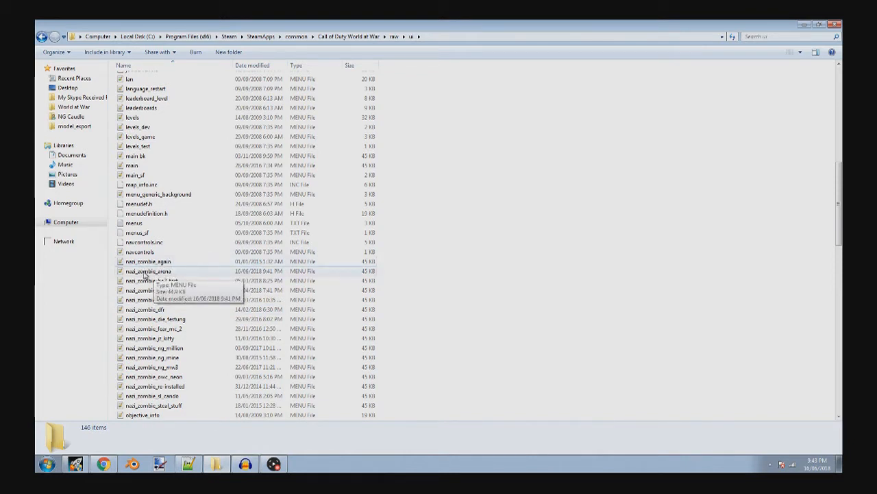
left_click(148, 271)
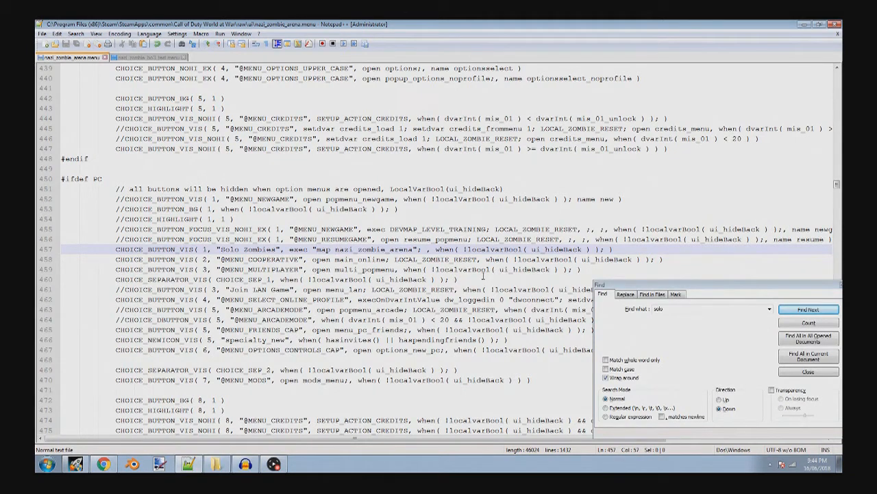
Find the Solo zombies CHOICE_BUTTON_VIS line and set its exec to "map nazi_zombie_arena".
type("de")
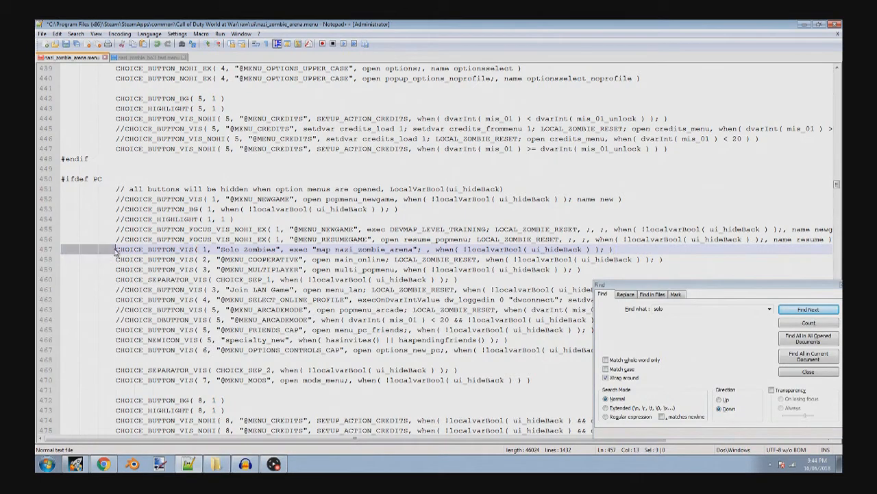
left_click(809, 309)
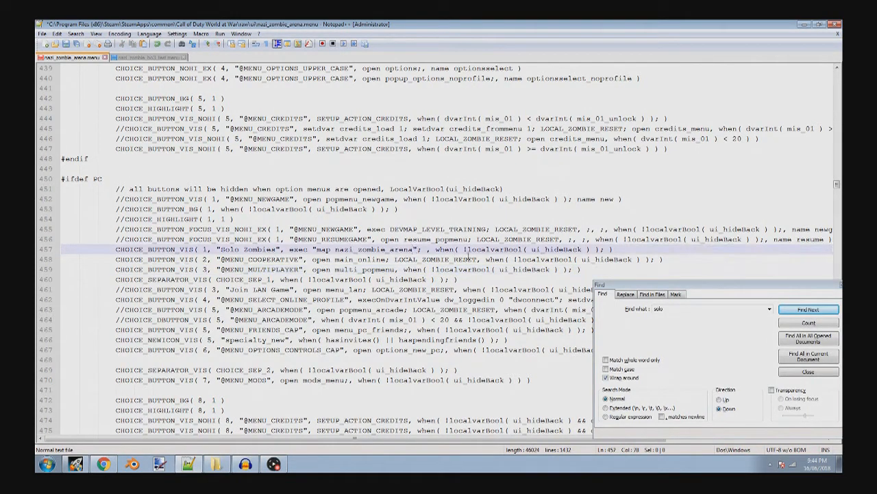
left_click(809, 309)
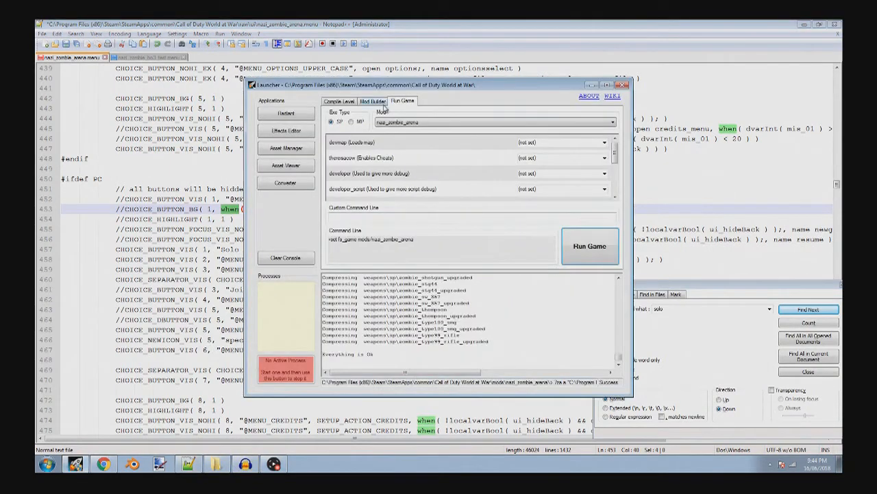
Review Mod Builder and Run Game settings, then build the nazi_zombie_arena mod.
left_click(372, 102)
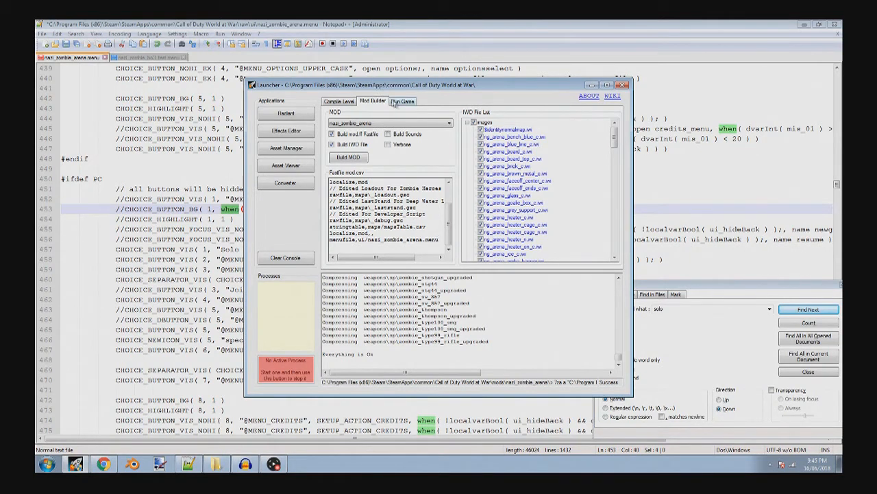
left_click(403, 102)
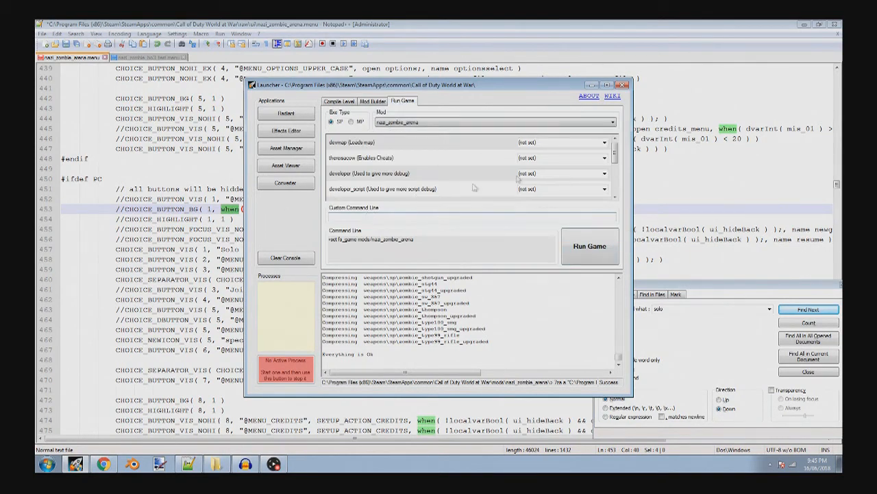
left_click(373, 102)
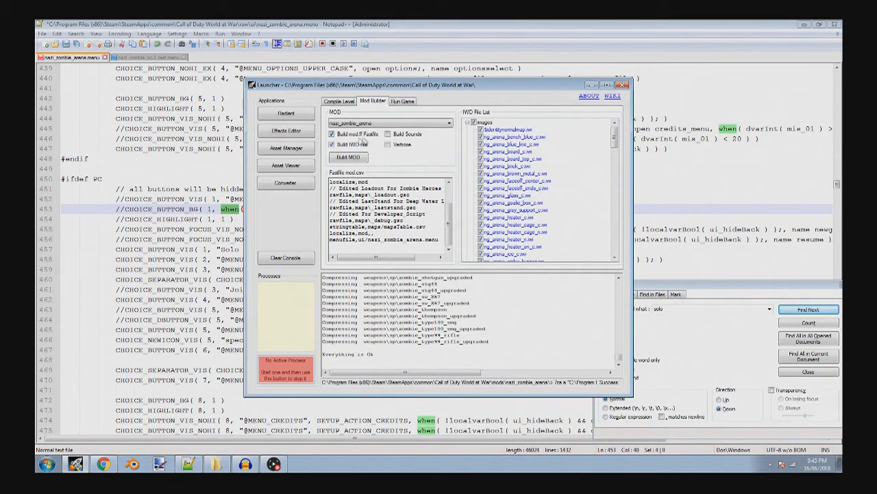
left_click(403, 101)
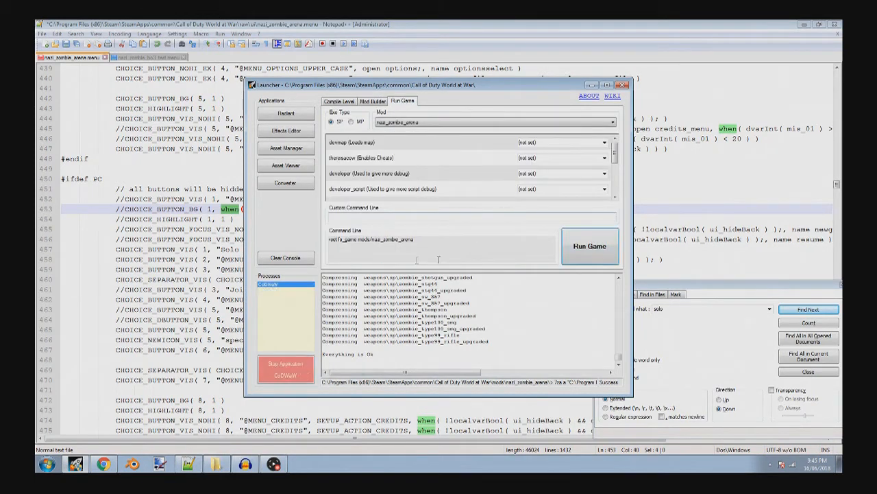
Launch World at War with the nazi_zombie_arena mod loaded.
left_click(588, 247)
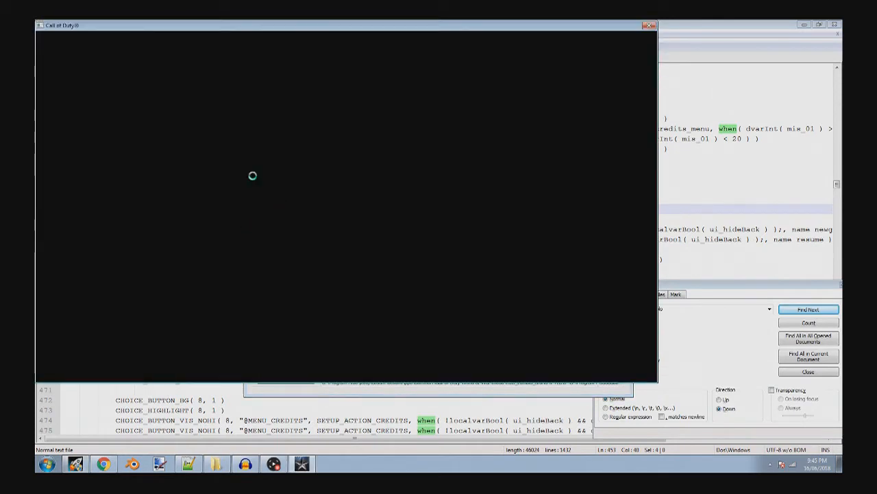
mouse_move(222, 147)
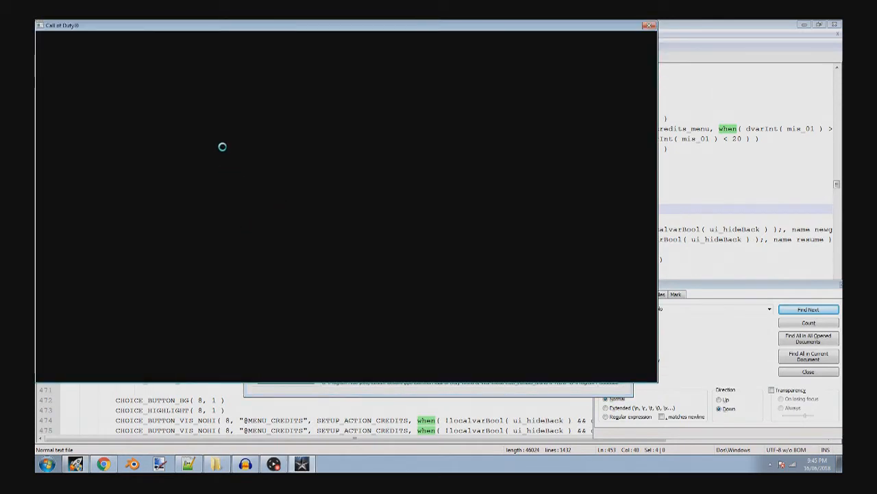
mouse_move(153, 133)
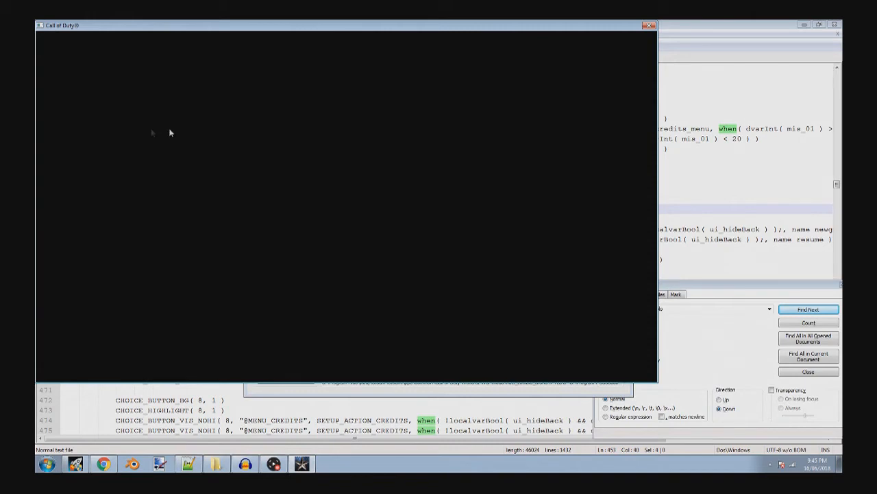